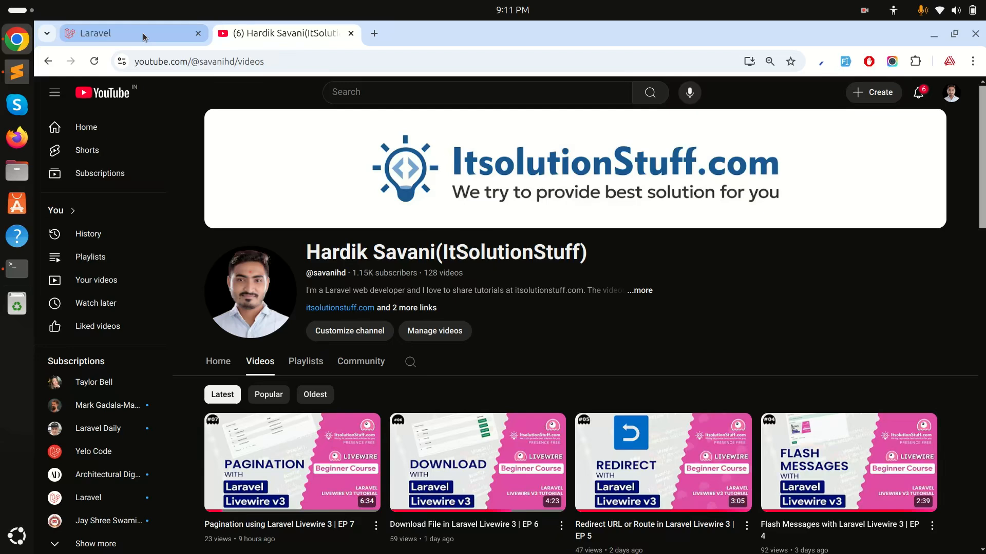
# Switch Chrome to the local Laravel app's paginated Users table at localhost:8000/home
pyautogui.click(118, 33)
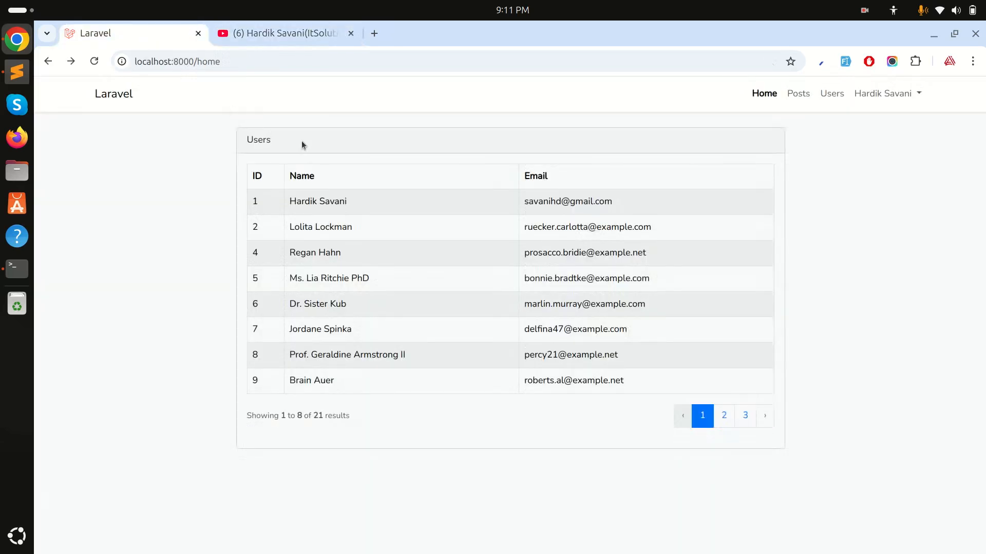
pyautogui.moveTo(383, 386)
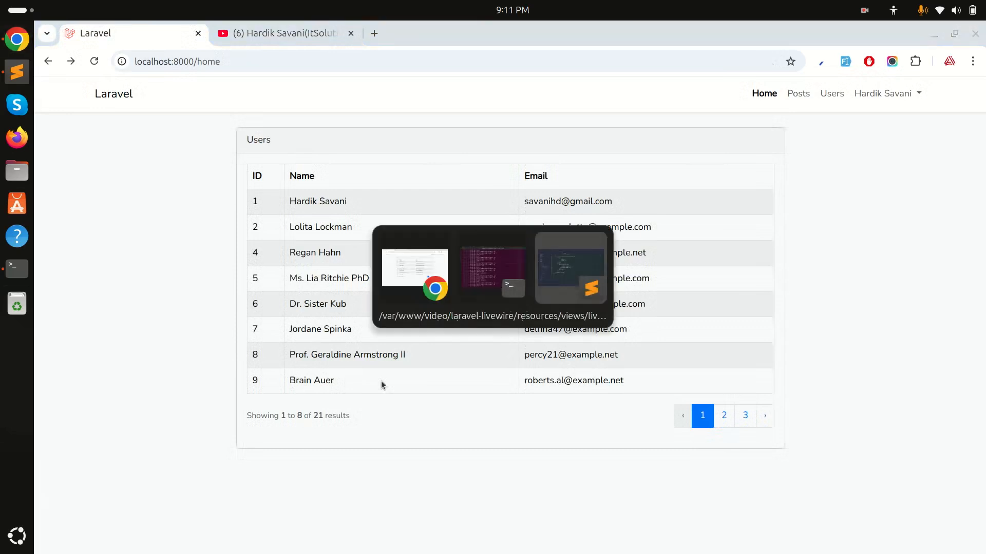
pyautogui.click(570, 268)
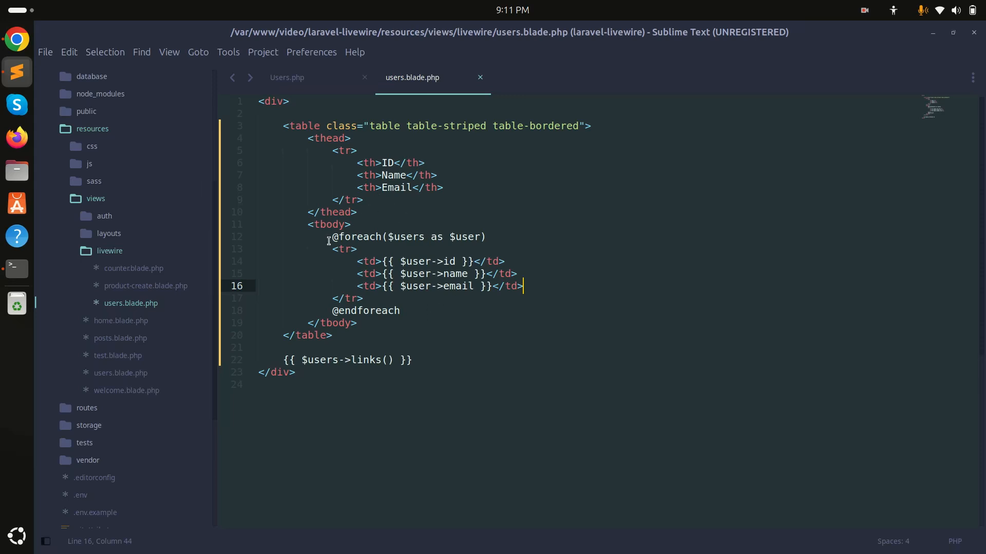
pyautogui.moveTo(334, 236); pyautogui.dragTo(399, 311)
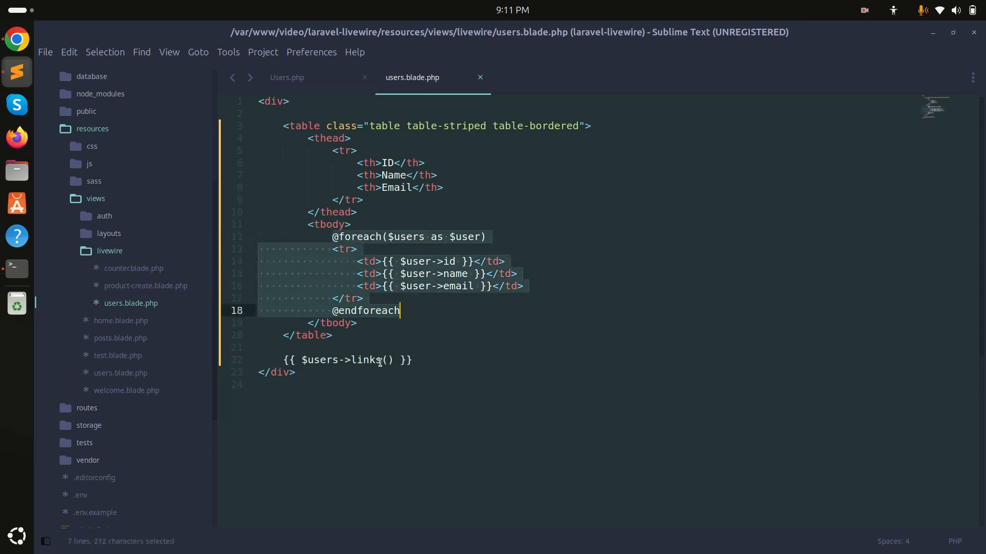
pyautogui.click(287, 77)
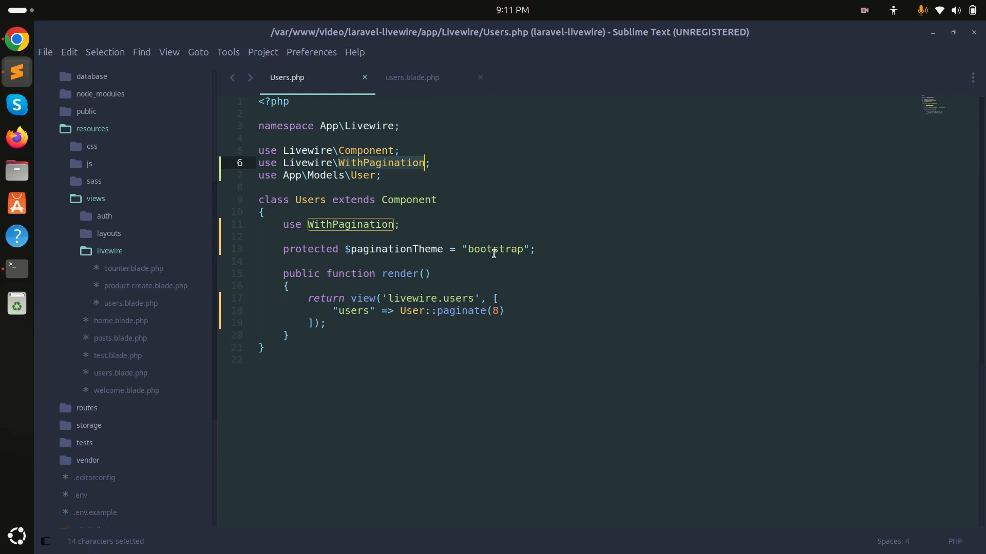
pyautogui.doubleClick(494, 249)
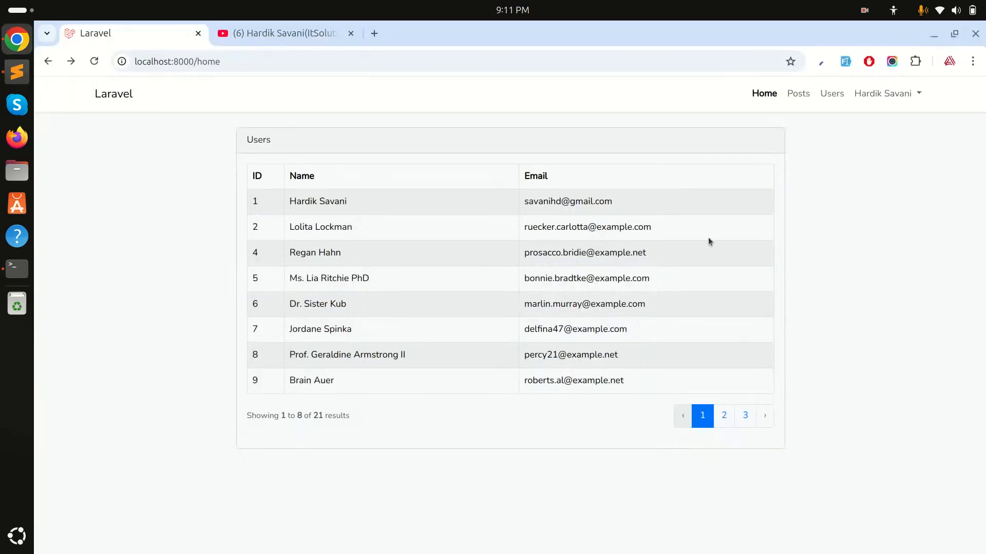
pyautogui.moveTo(632, 241)
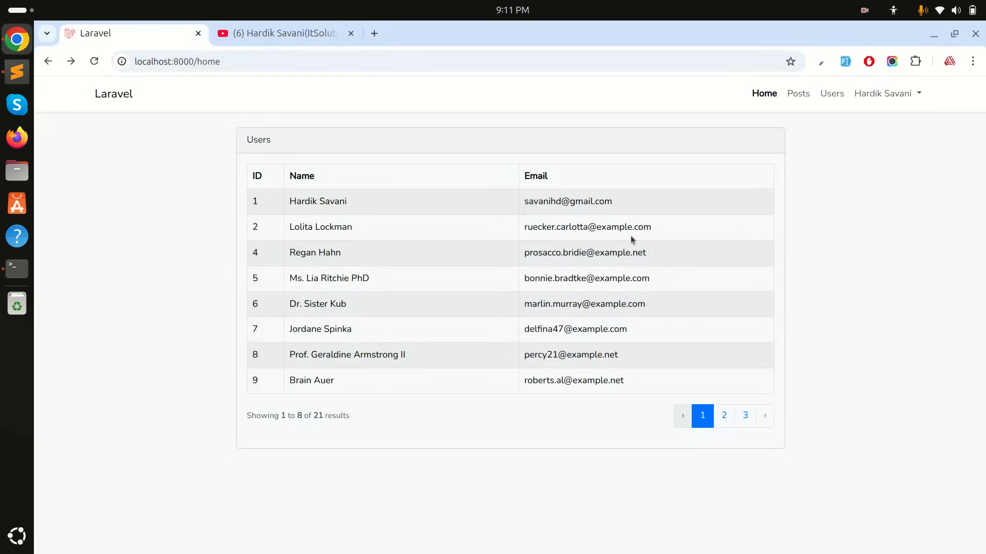
pyautogui.moveTo(720, 256)
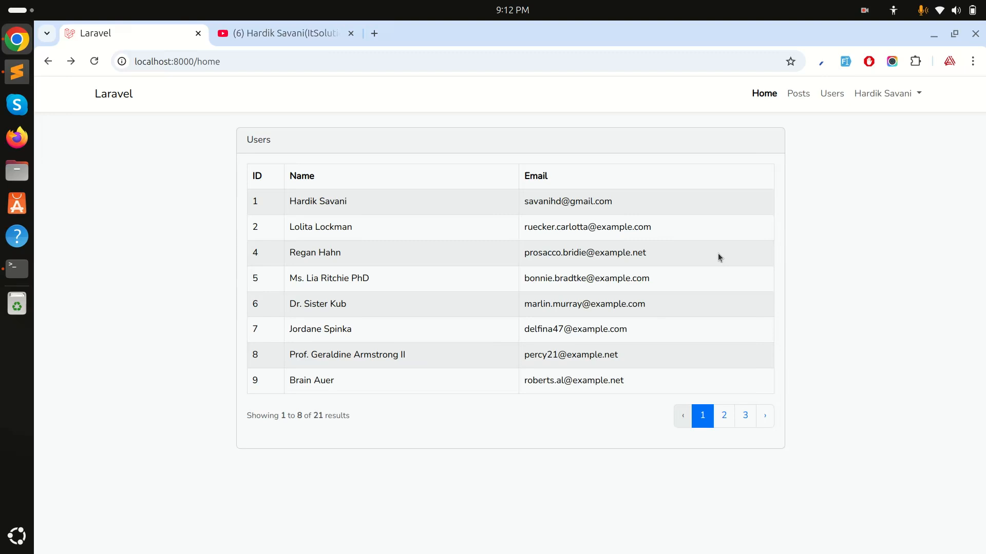
pyautogui.moveTo(696, 248)
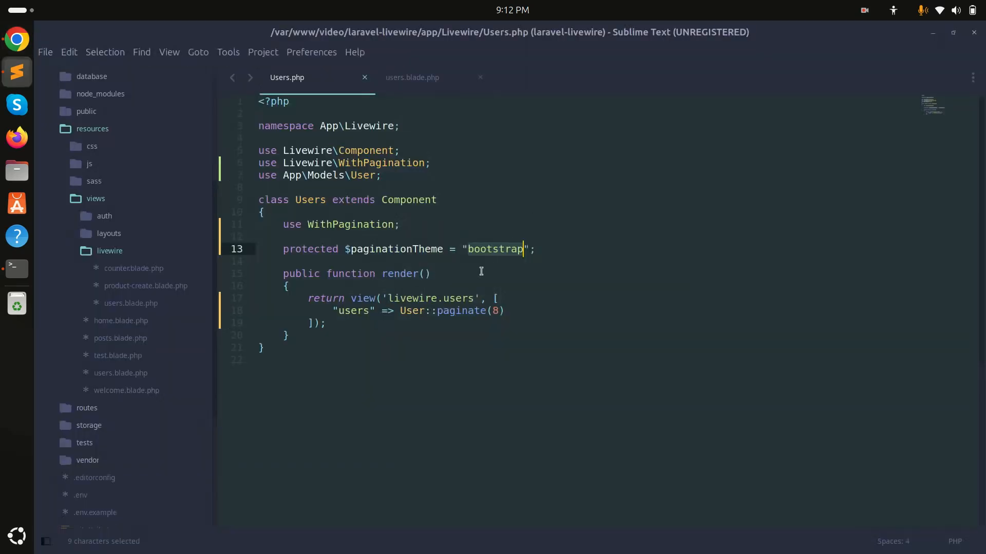
# Add an Action header and a btn btn-danger btn-sm Delete button cell to users.blade.php
pyautogui.click(412, 78)
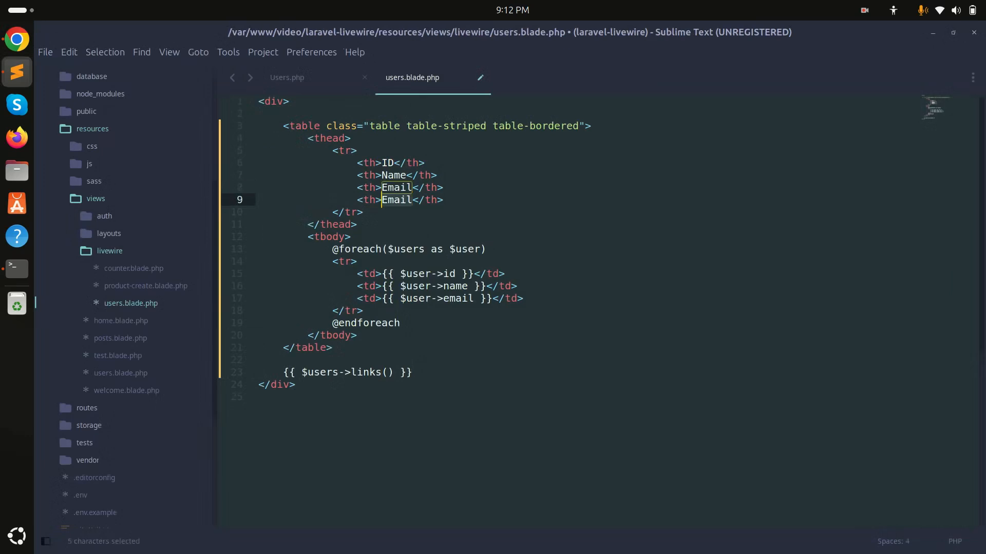
pyautogui.write('Action')
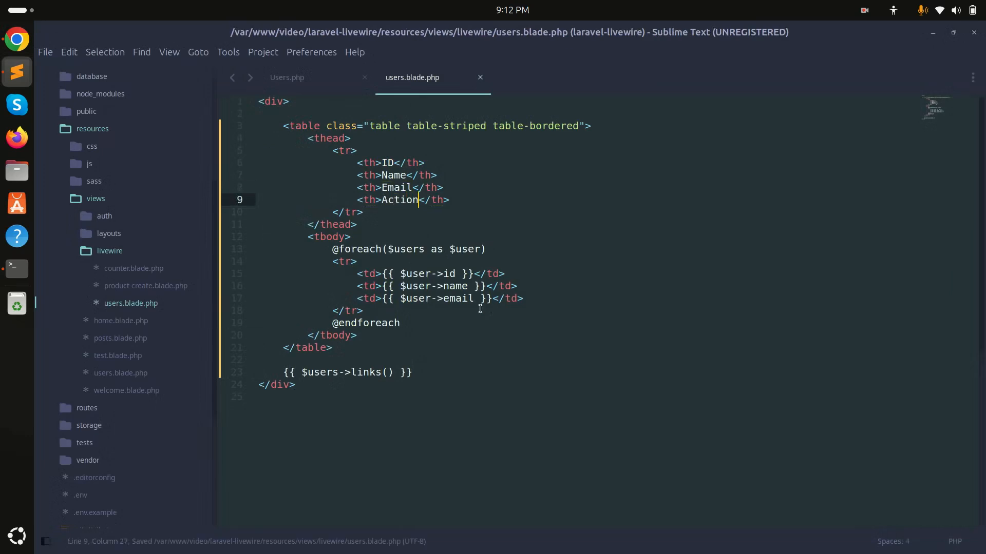
pyautogui.write('tr')
pyautogui.write('<button></button>')
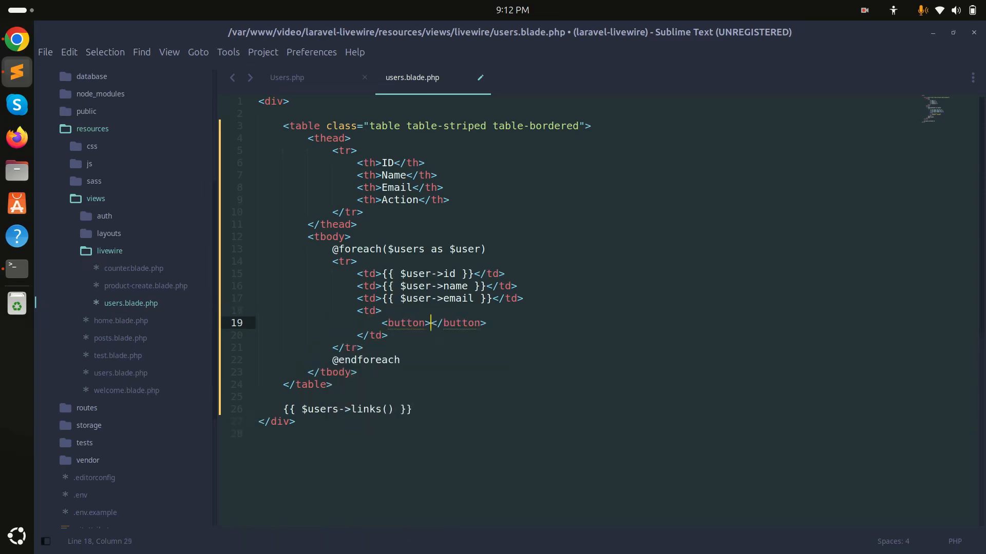
pyautogui.write('class=""')
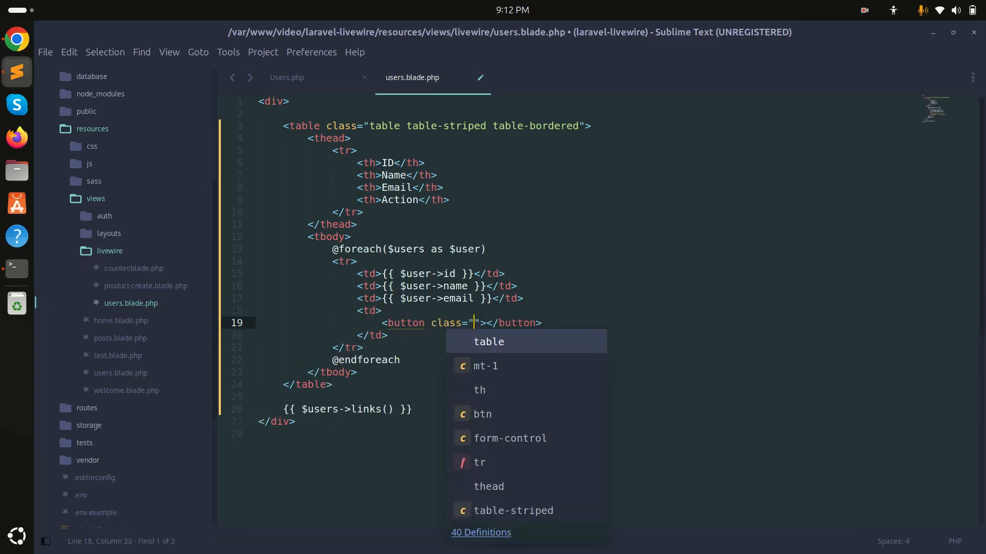
pyautogui.write('btn btn-')
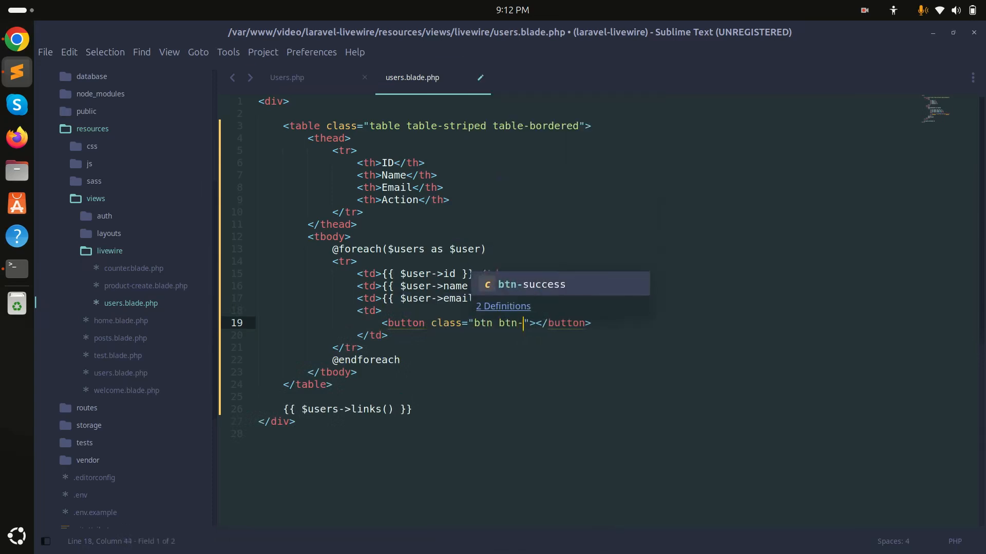
pyautogui.write('danger btn')
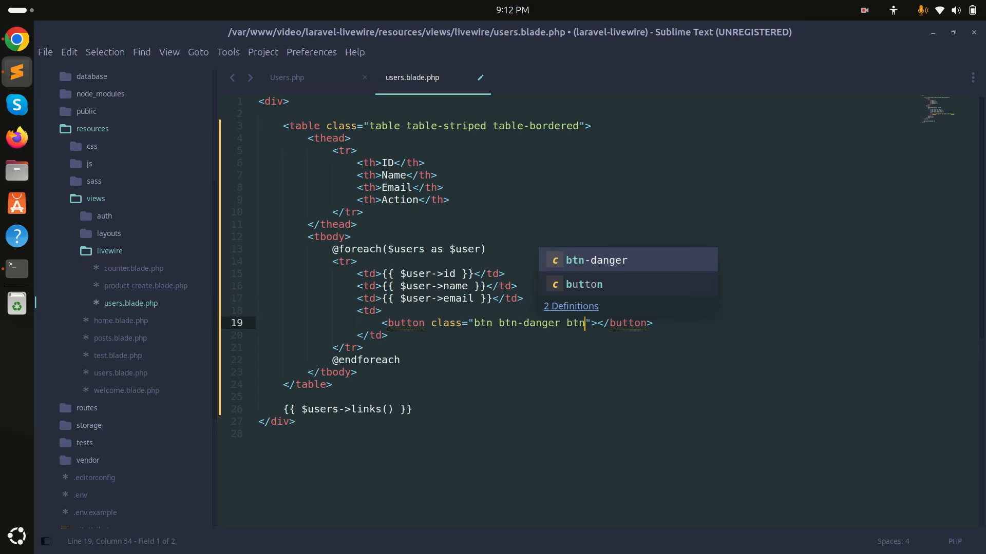
pyautogui.write('-sm')
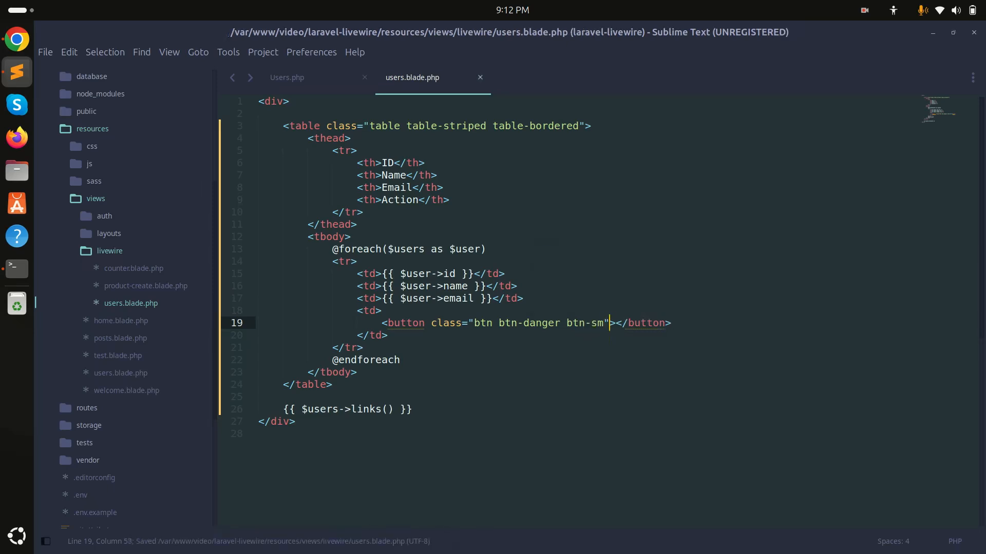
pyautogui.write('Delete')
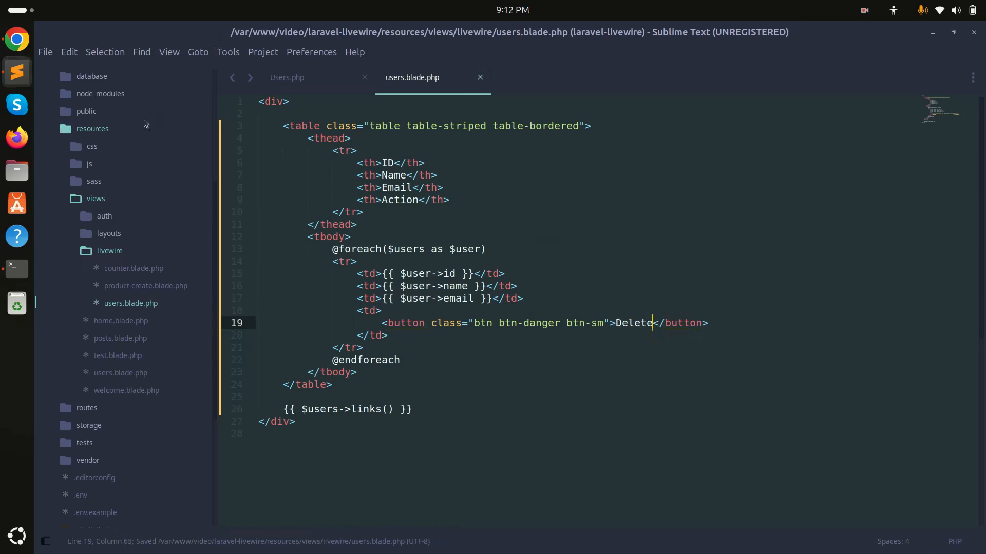
pyautogui.click(16, 40)
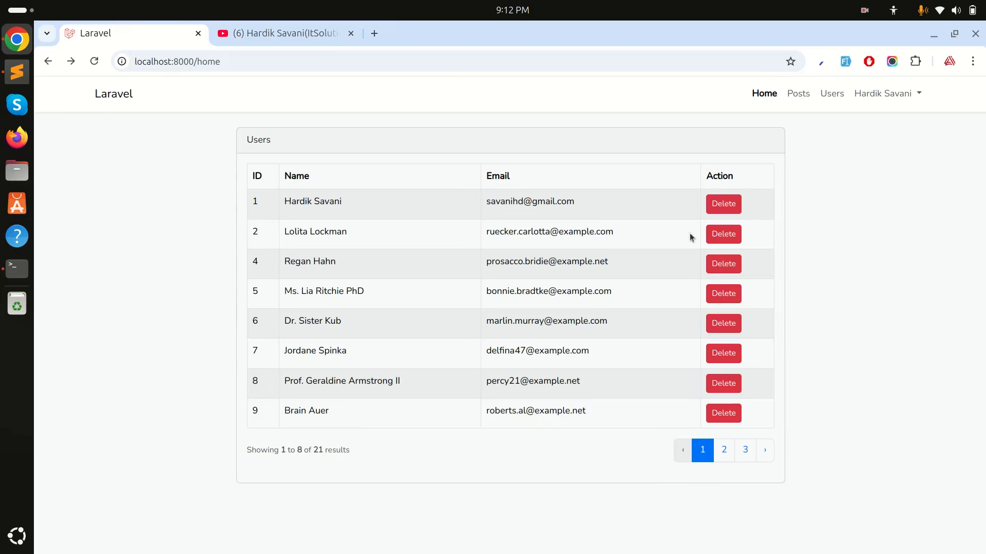
pyautogui.moveTo(685, 231)
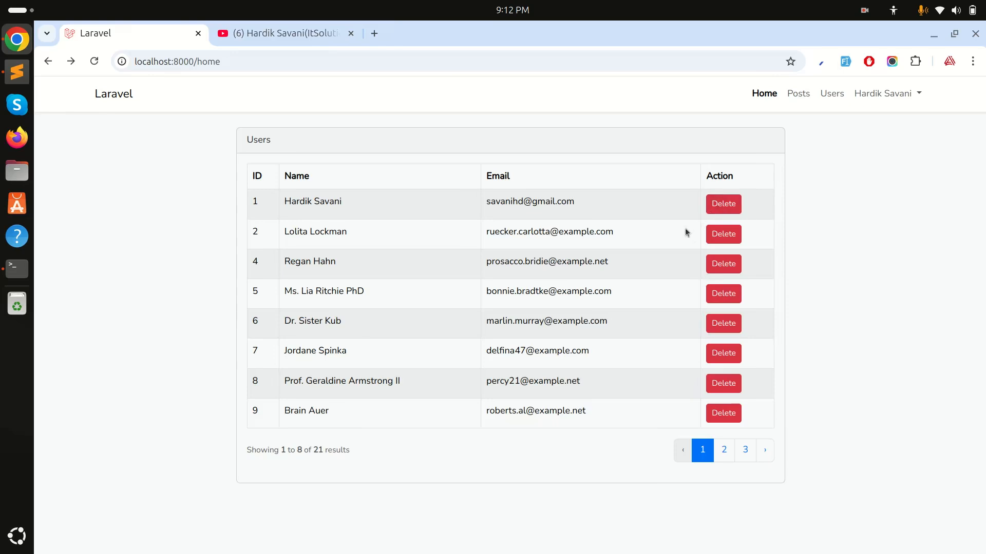
pyautogui.moveTo(674, 240)
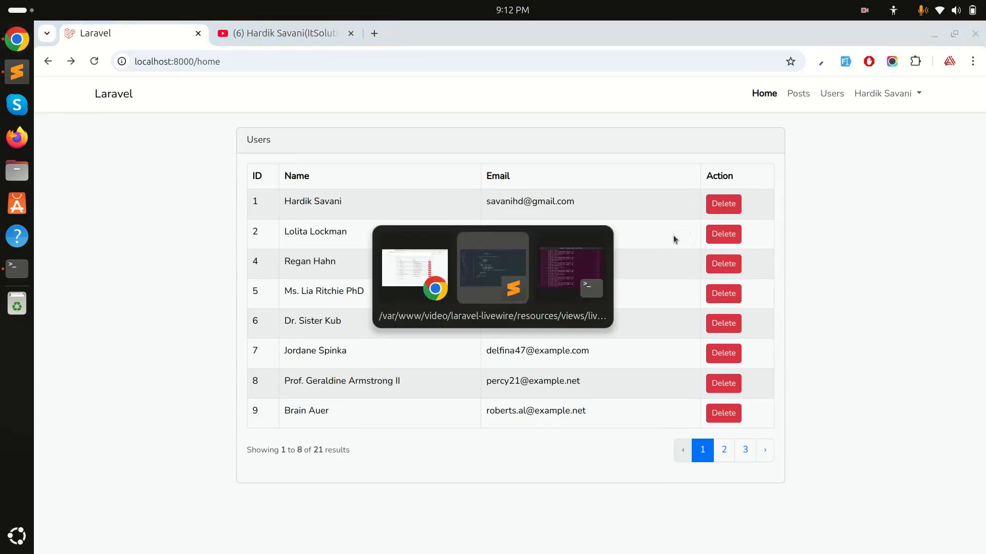
# Return from the browser to the users table template in Sublime Text
pyautogui.click(492, 267)
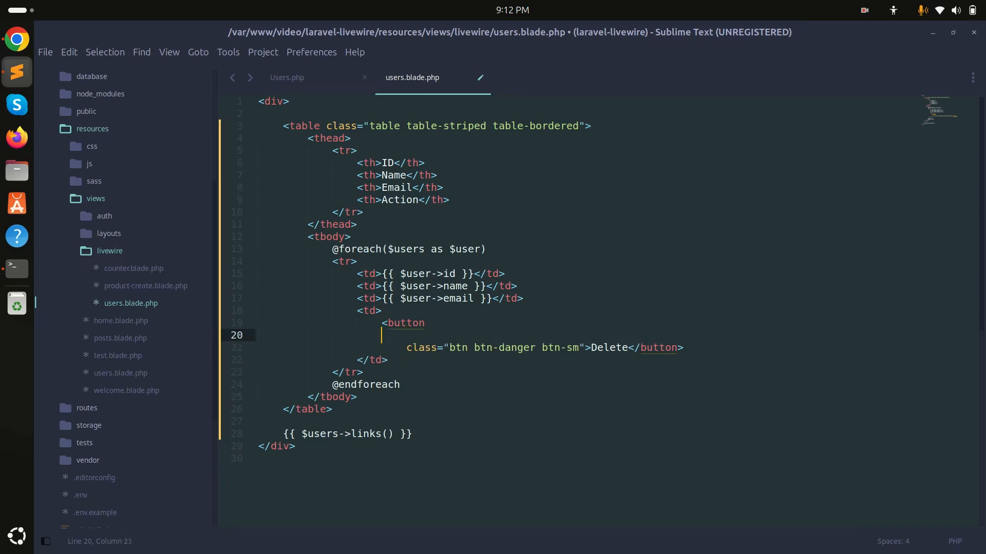
# Give the Delete button wire:click="delete({{ $user->id }})" and save users.blade.php
pyautogui.write('wire:click="')
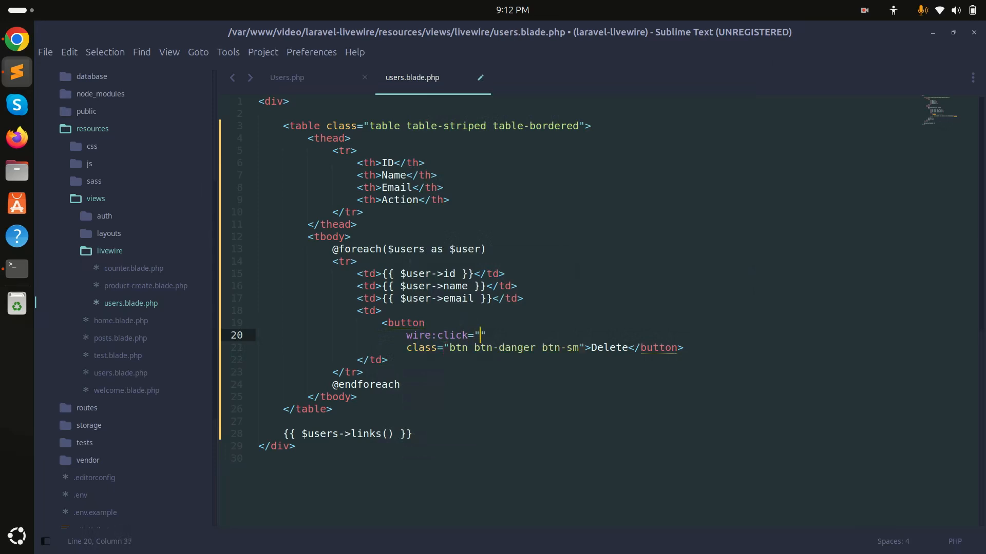
pyautogui.write('delete')
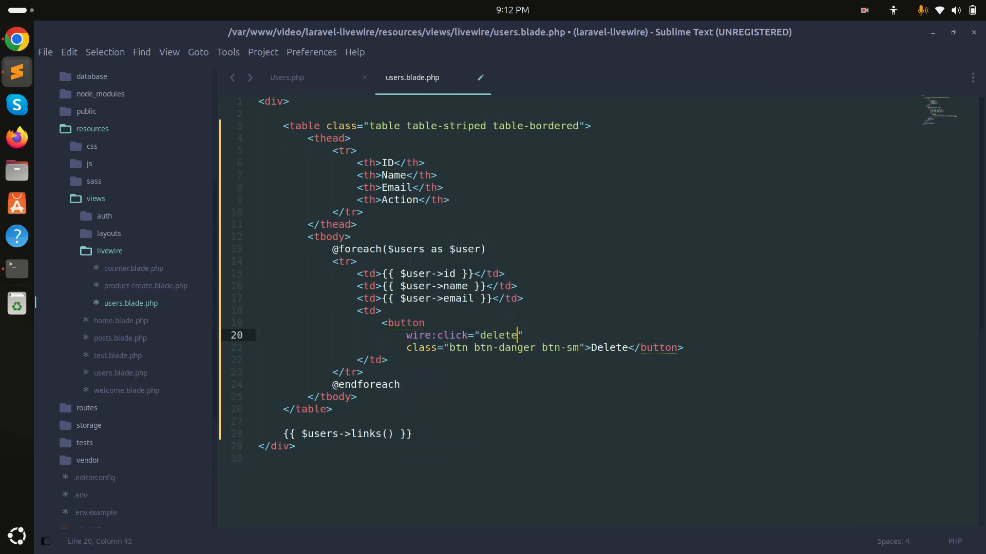
pyautogui.write('({})')
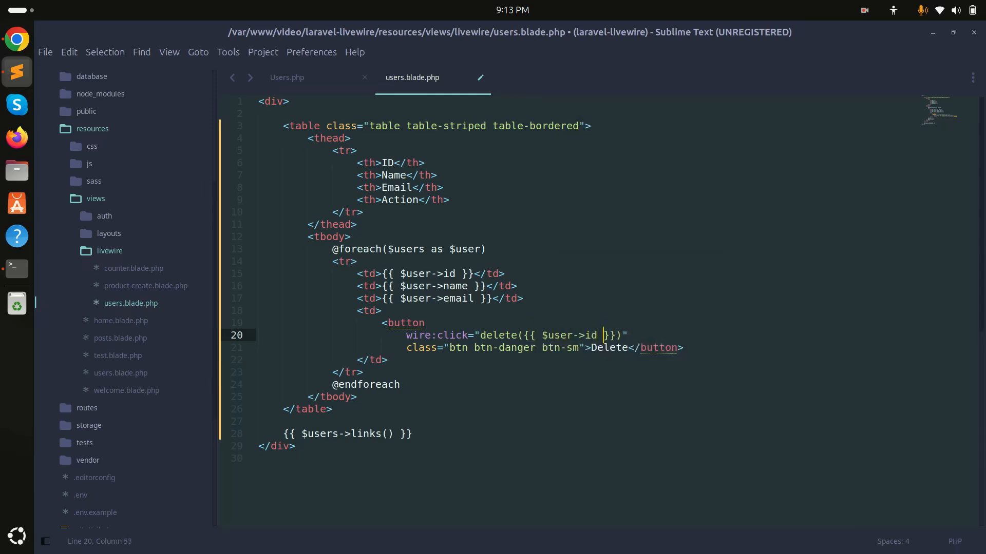
pyautogui.press('ctrl+s')
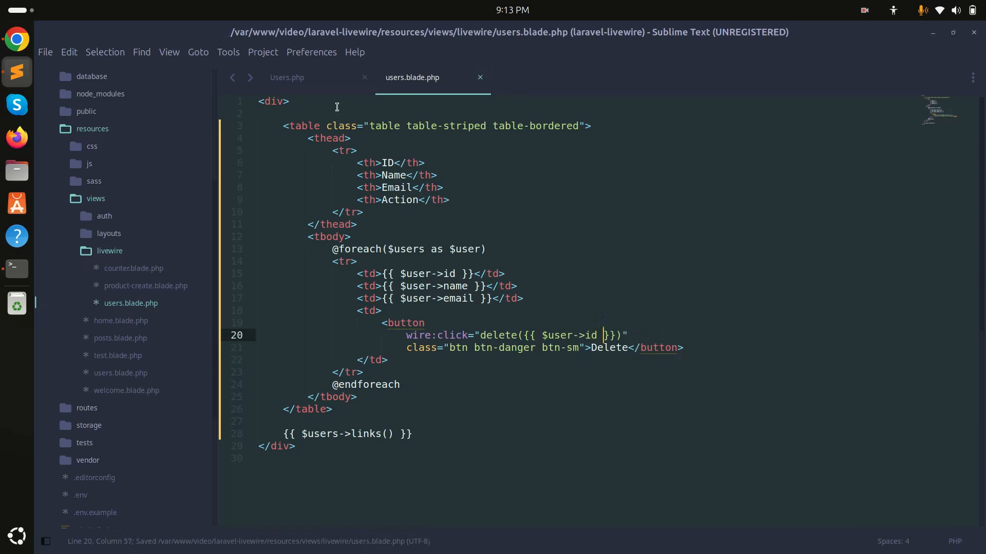
pyautogui.click(287, 78)
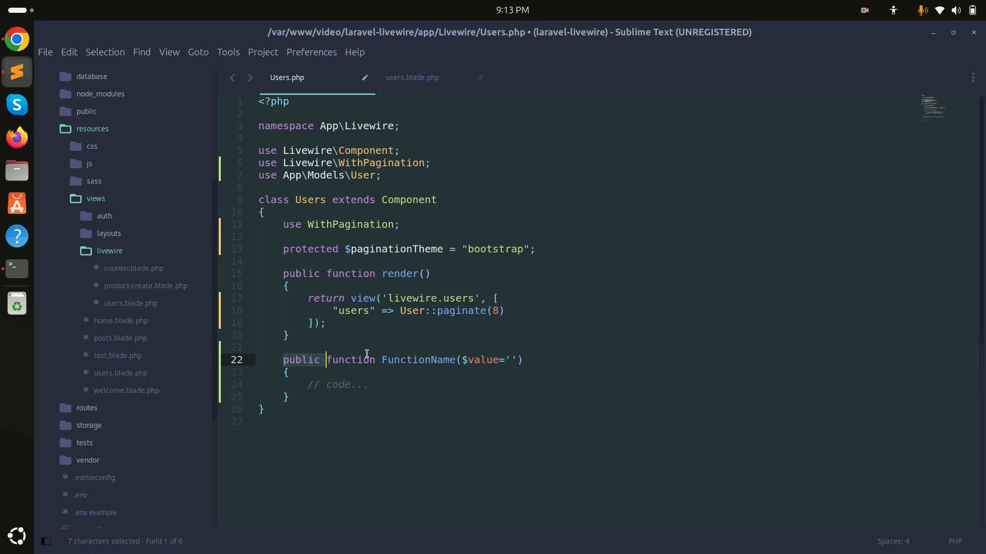
# Write delete($id) with User::find($id)->delete(); in the Users component and save
pyautogui.write('delete')
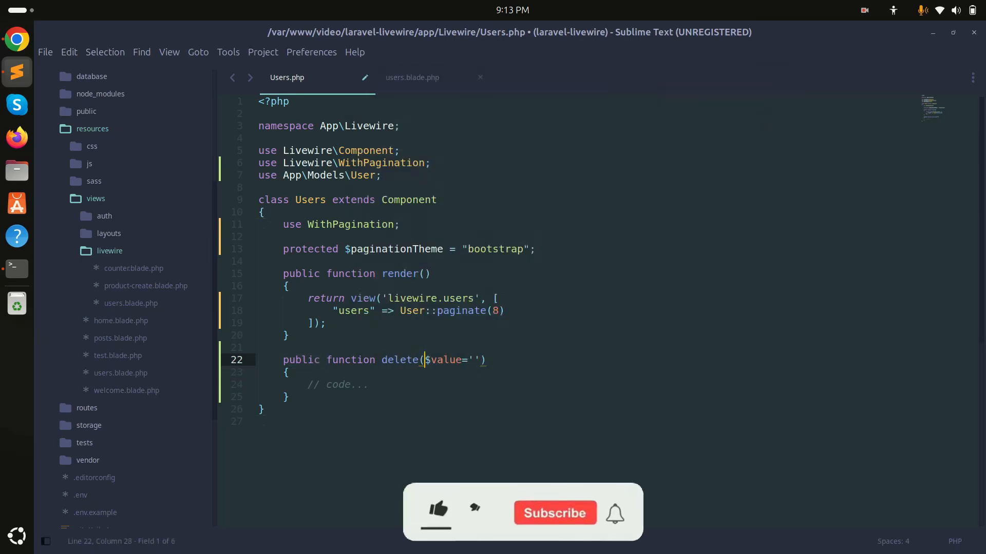
pyautogui.write('$id')
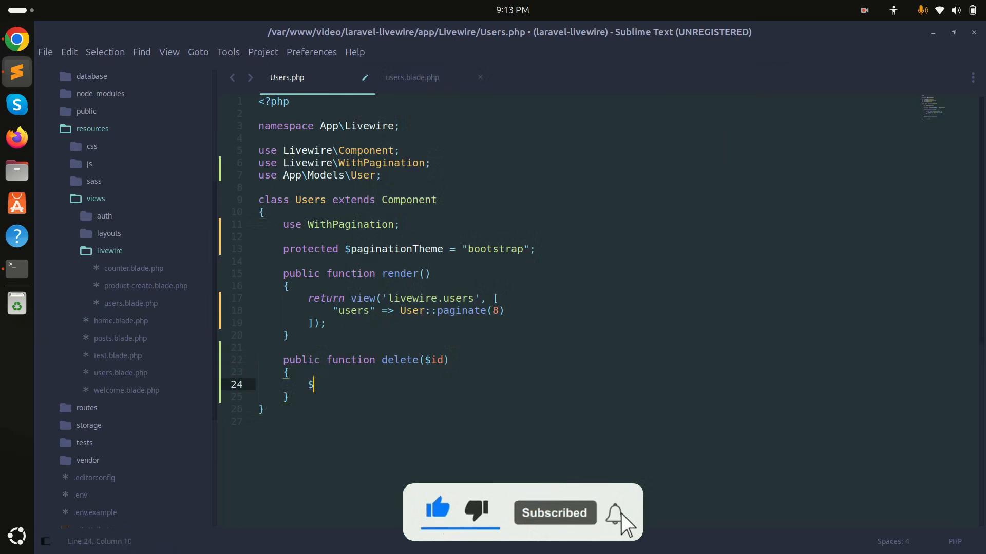
pyautogui.write('User')
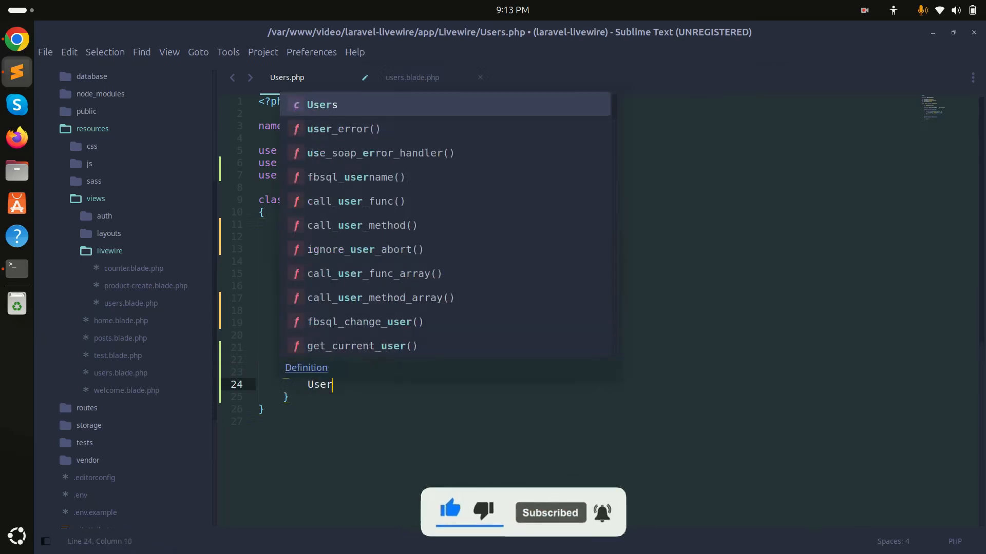
pyautogui.write('::find($id)-')
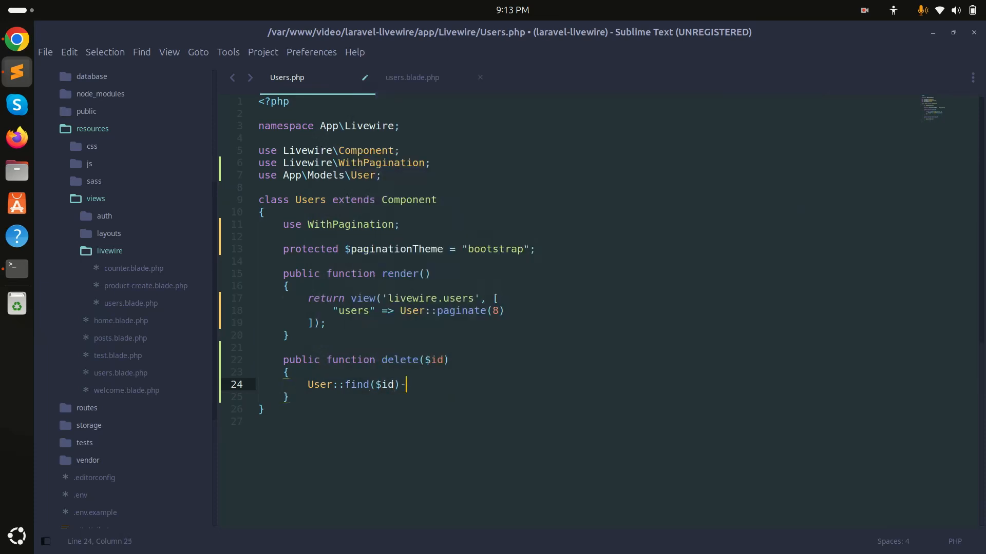
pyautogui.write('>delete();')
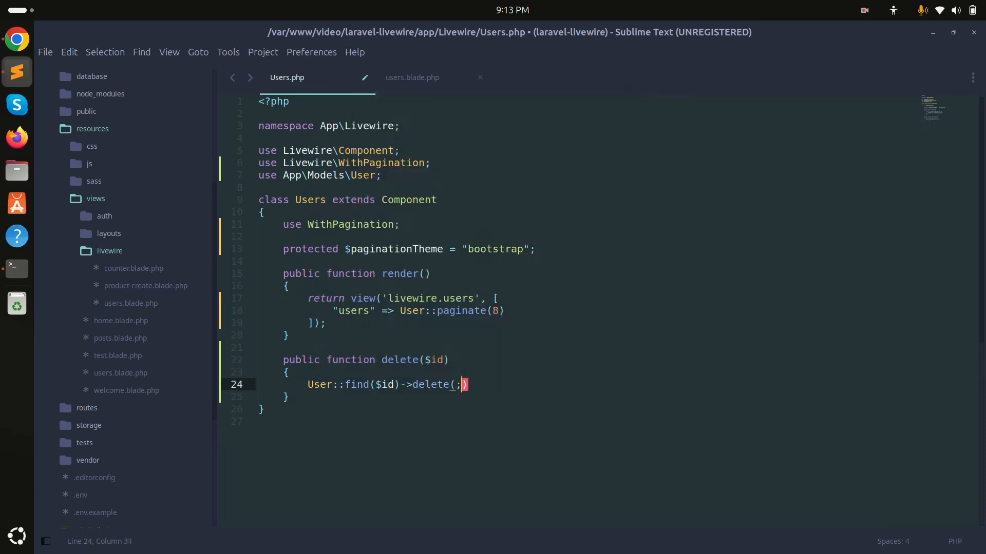
pyautogui.press('ctrl+s')
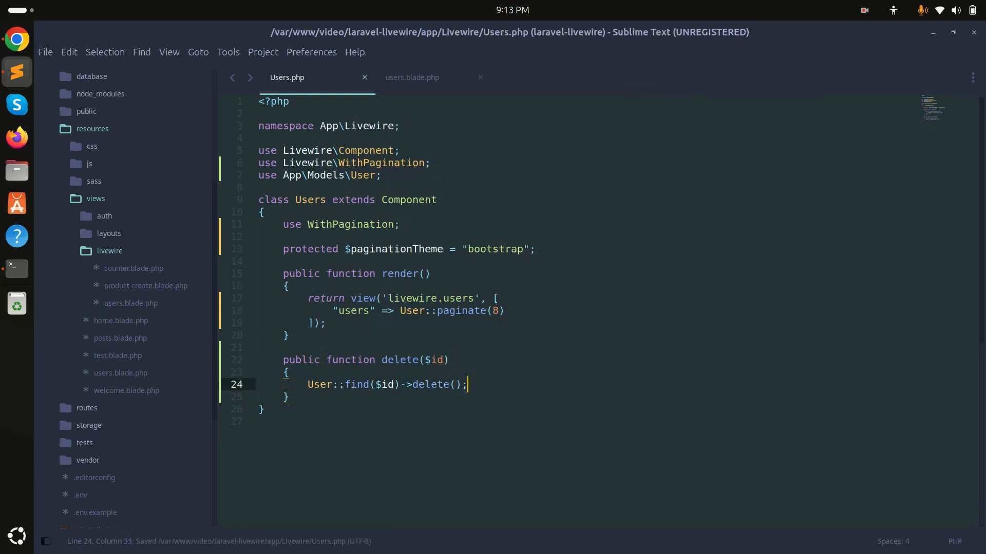
pyautogui.click(17, 40)
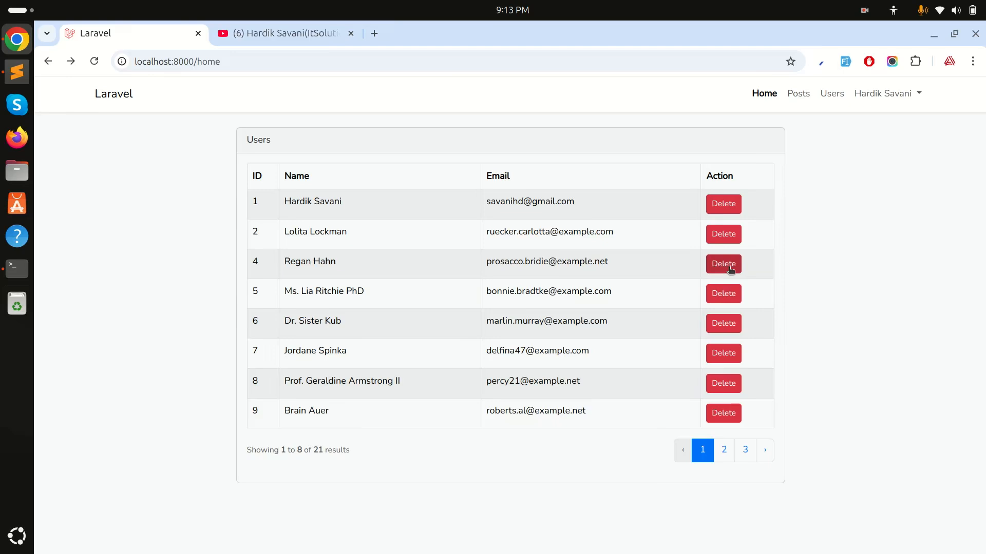
pyautogui.click(723, 264)
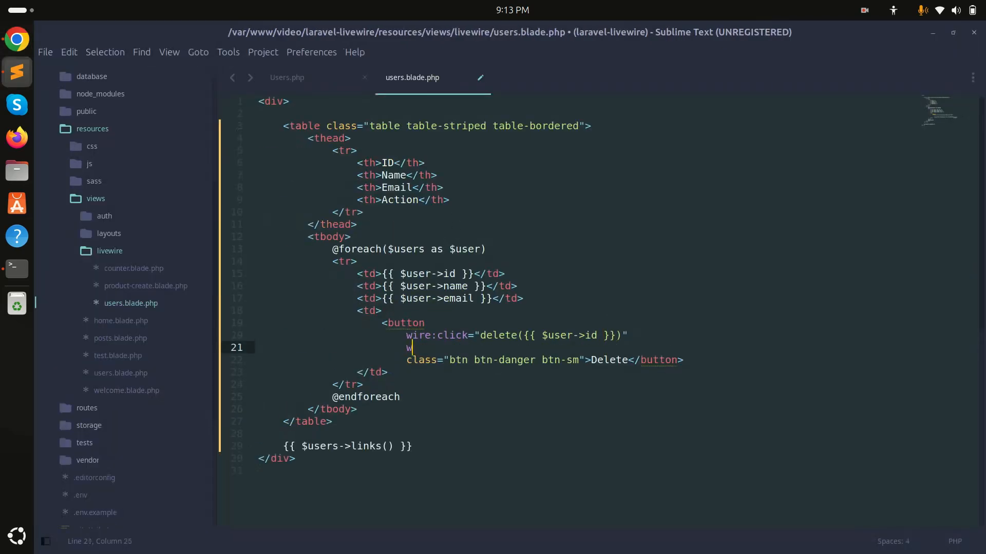
# Add wire:confirm="Are you sure want to remove this user?" to the Delete button
pyautogui.write('ire:conf')
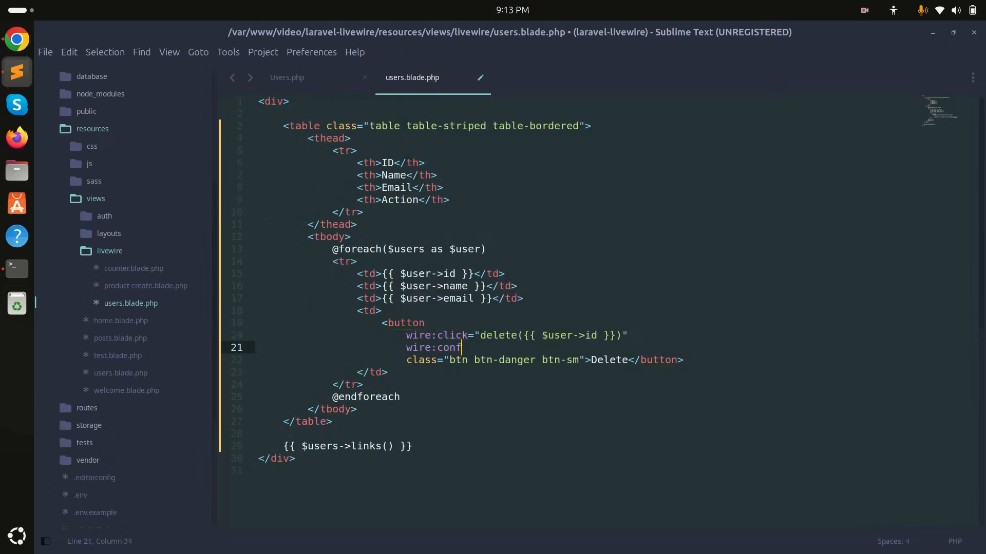
pyautogui.write('irm')
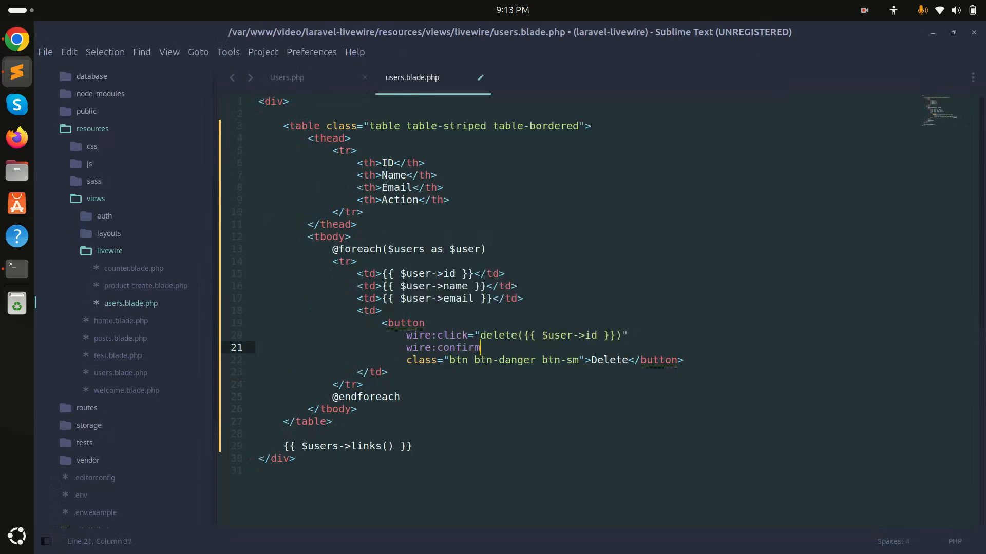
pyautogui.press('BackSpace')
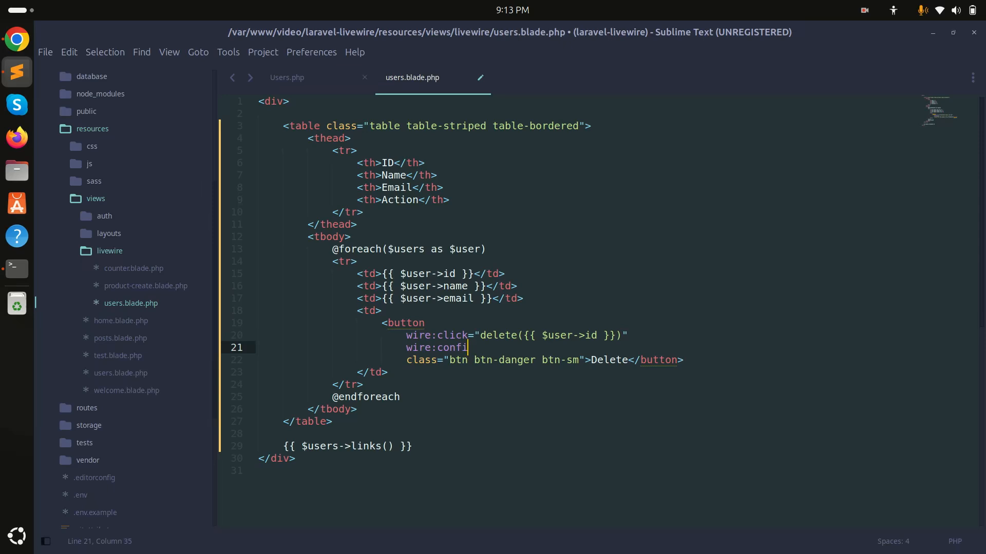
pyautogui.write('rm=""')
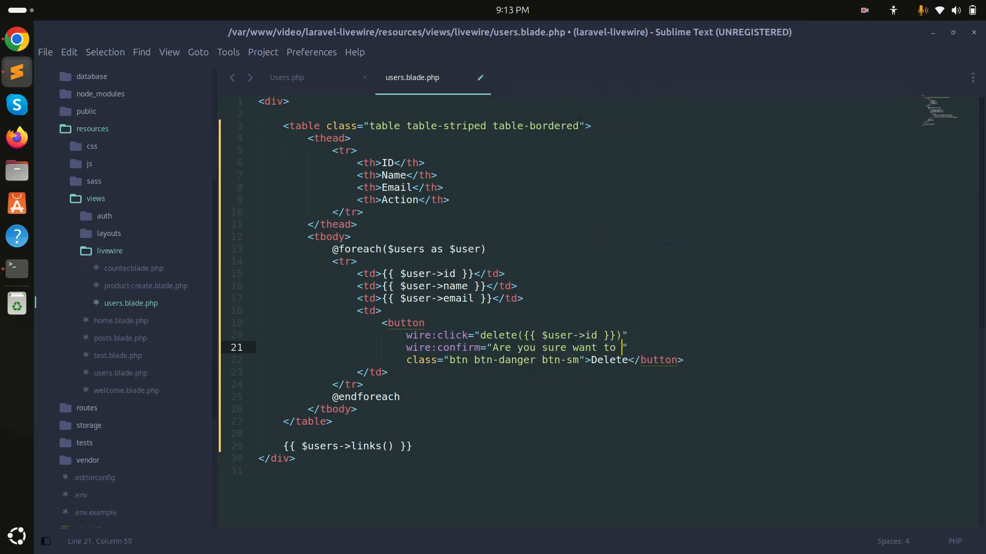
pyautogui.write('remove thi')
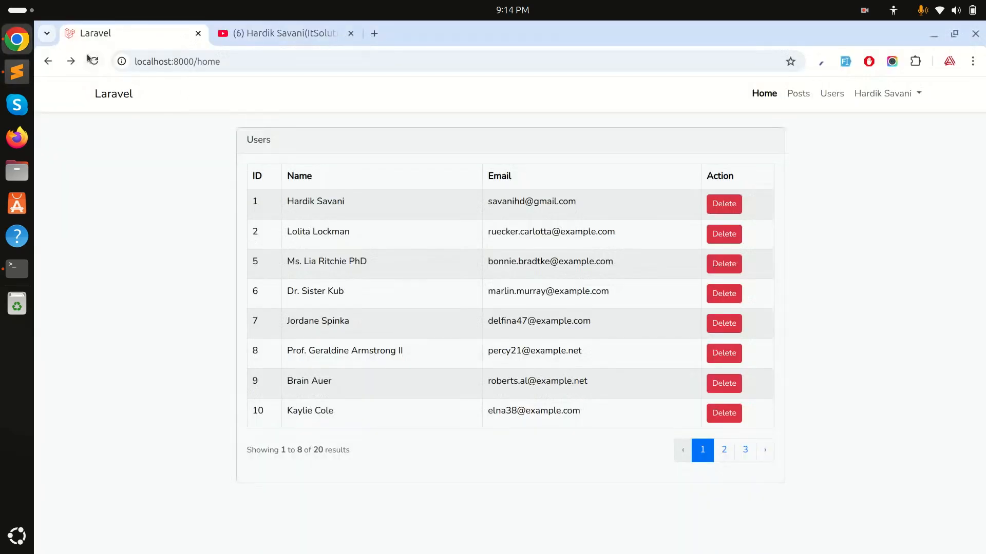
# Reload the page, then delete Ms. Lia Ritchie PhD and confirm with OK
pyautogui.click(723, 264)
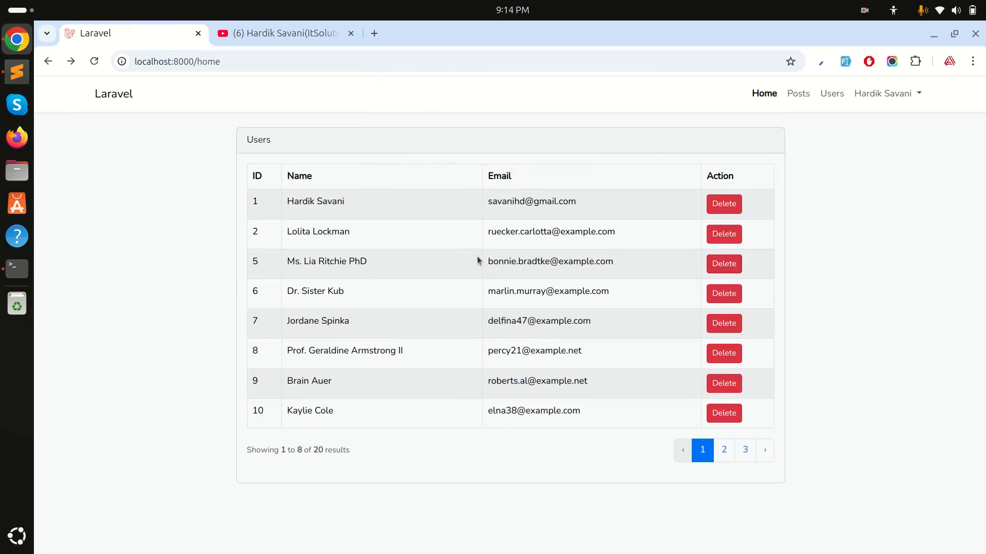
pyautogui.click(724, 264)
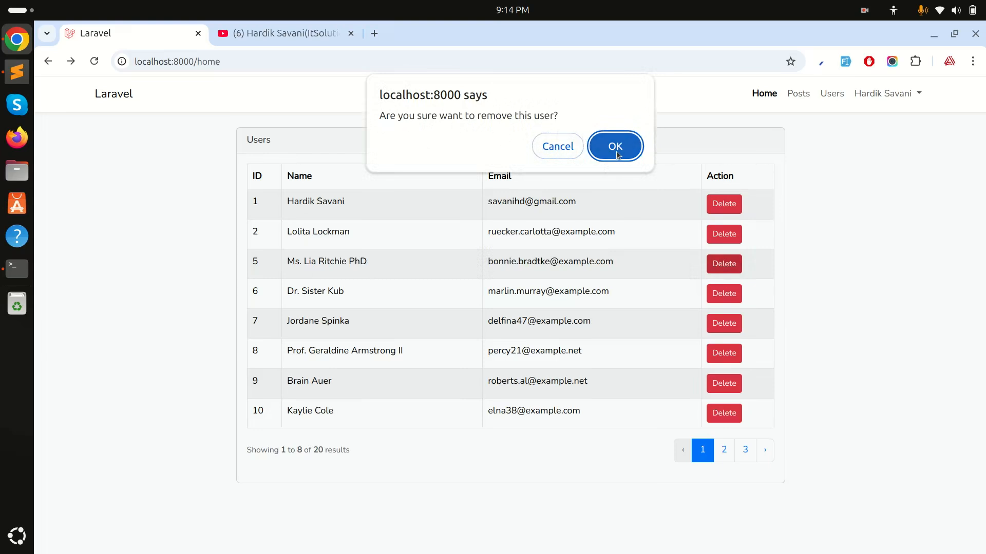
pyautogui.click(615, 146)
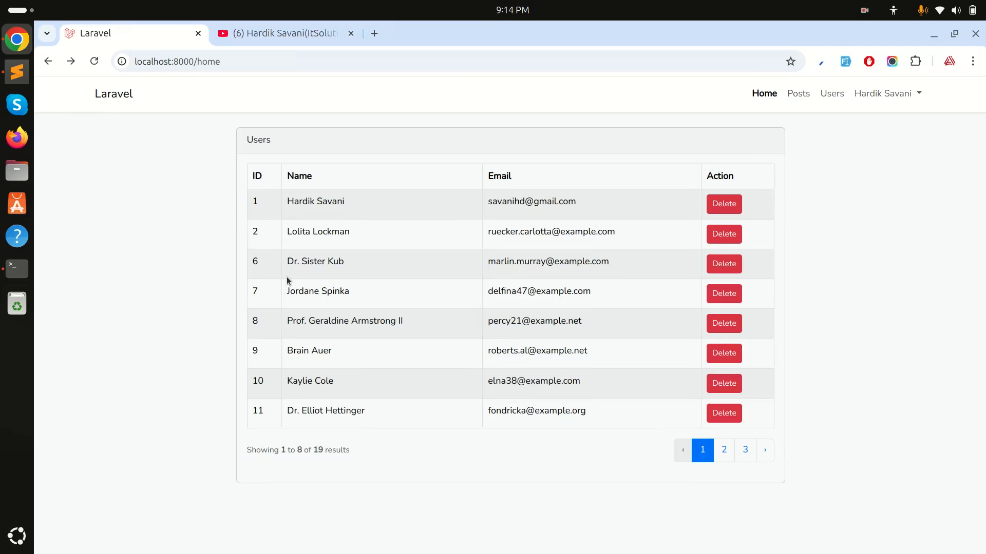